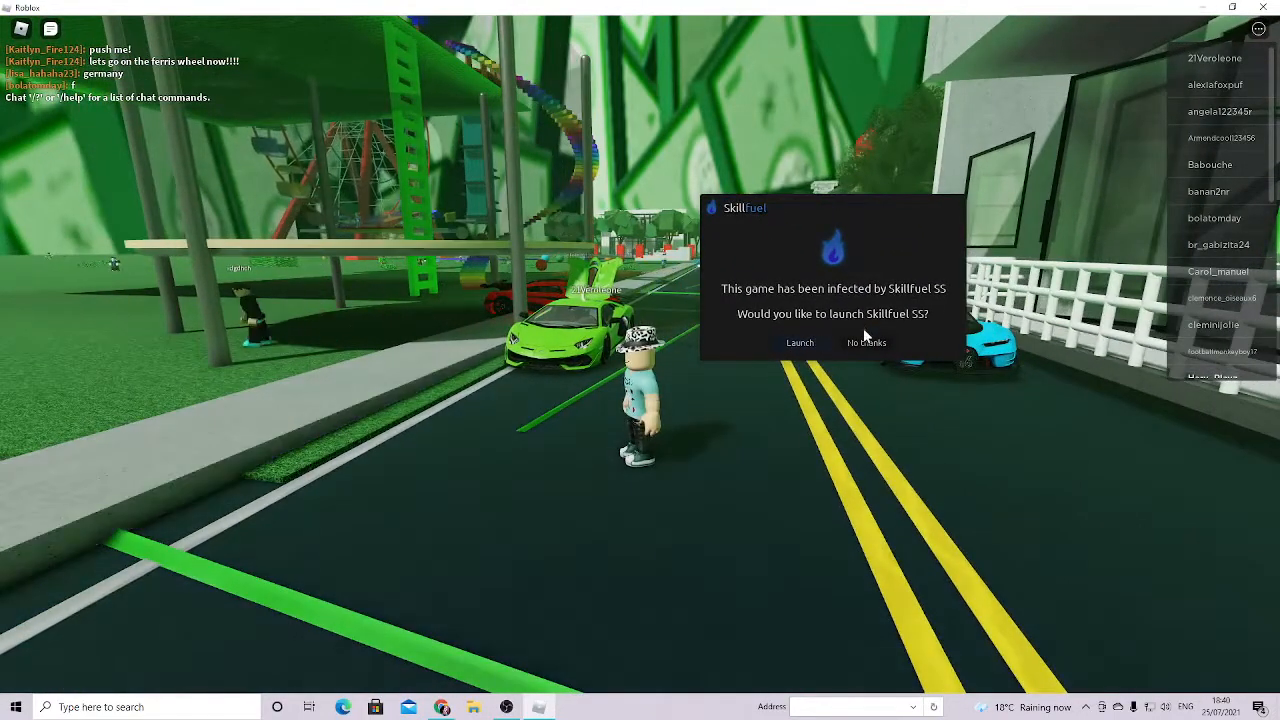
Launch the SkillFuel SS executor from its prompt so the script editor opens over the game
left_click(800, 342)
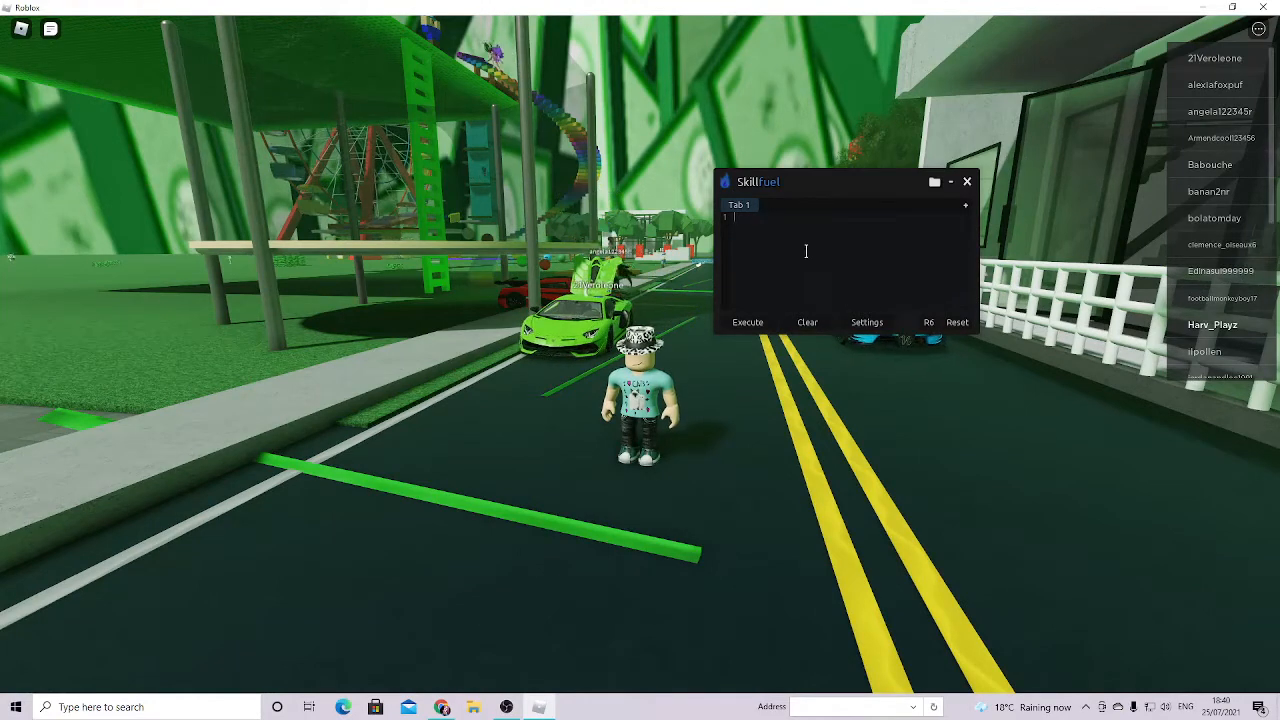
Bring up the SkillFuel scripts hub listing named scripts with target and execute options
left_click_drag(758, 180, 742, 192)
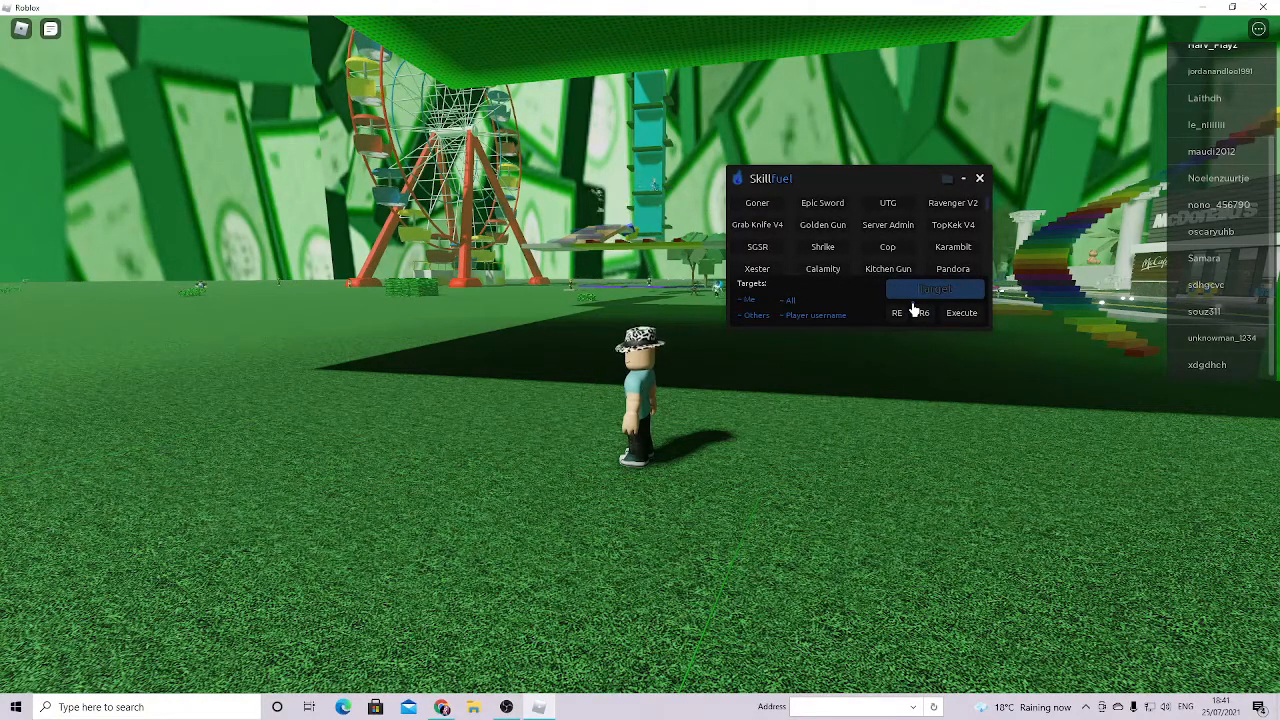
Set the hub target username to 'me' and pick a script from the second hub page
type("me")
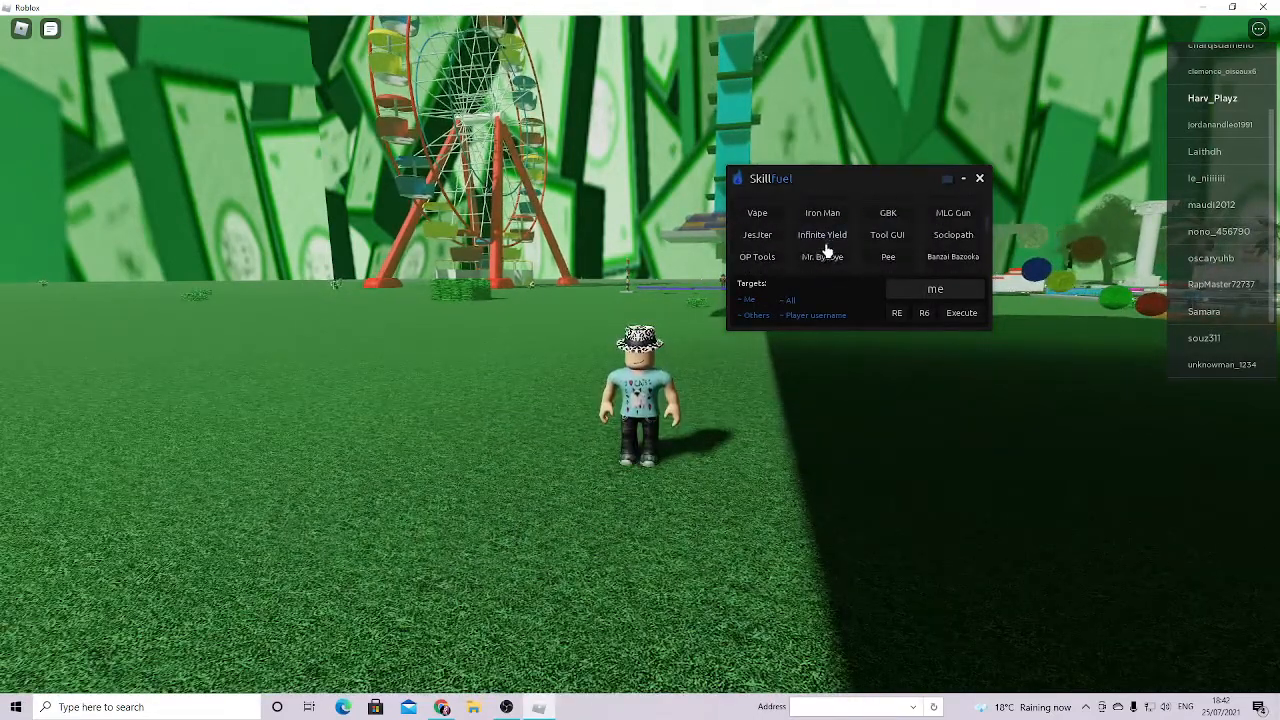
left_click(820, 256)
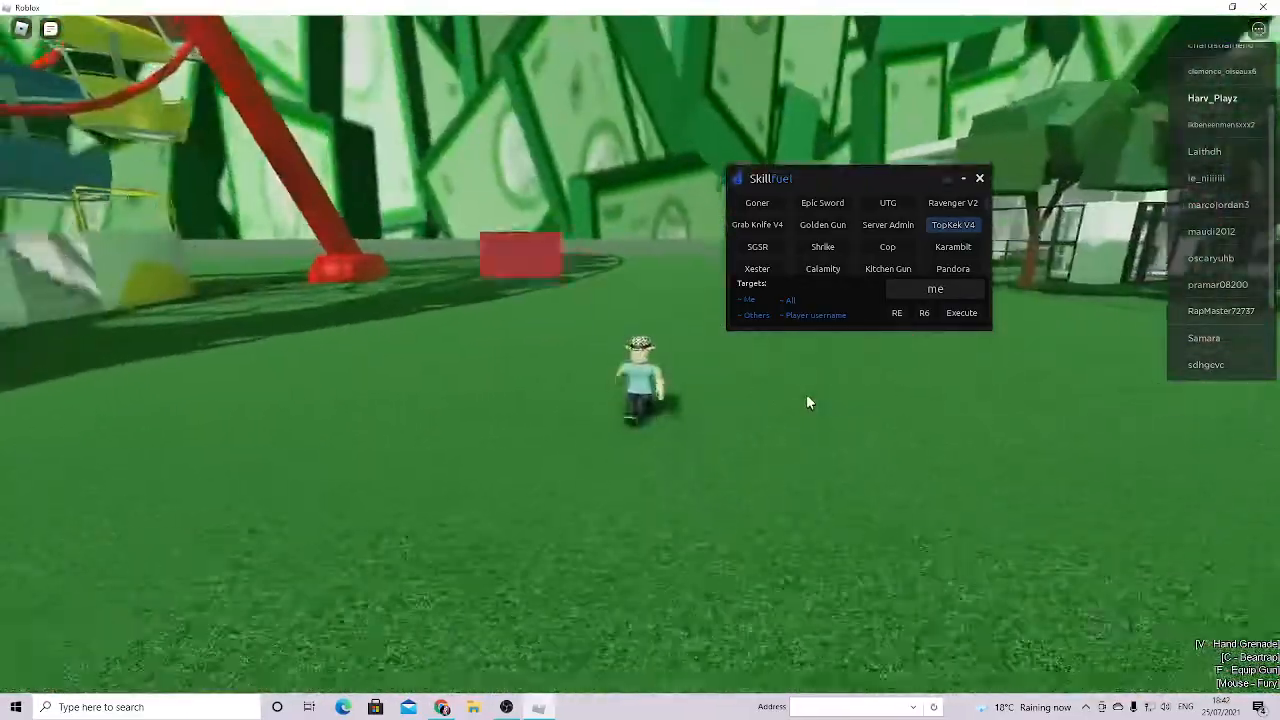
Execute the Topkek V4 hub script so the avatar gains dark wings and a glowing aura
left_click(952, 224)
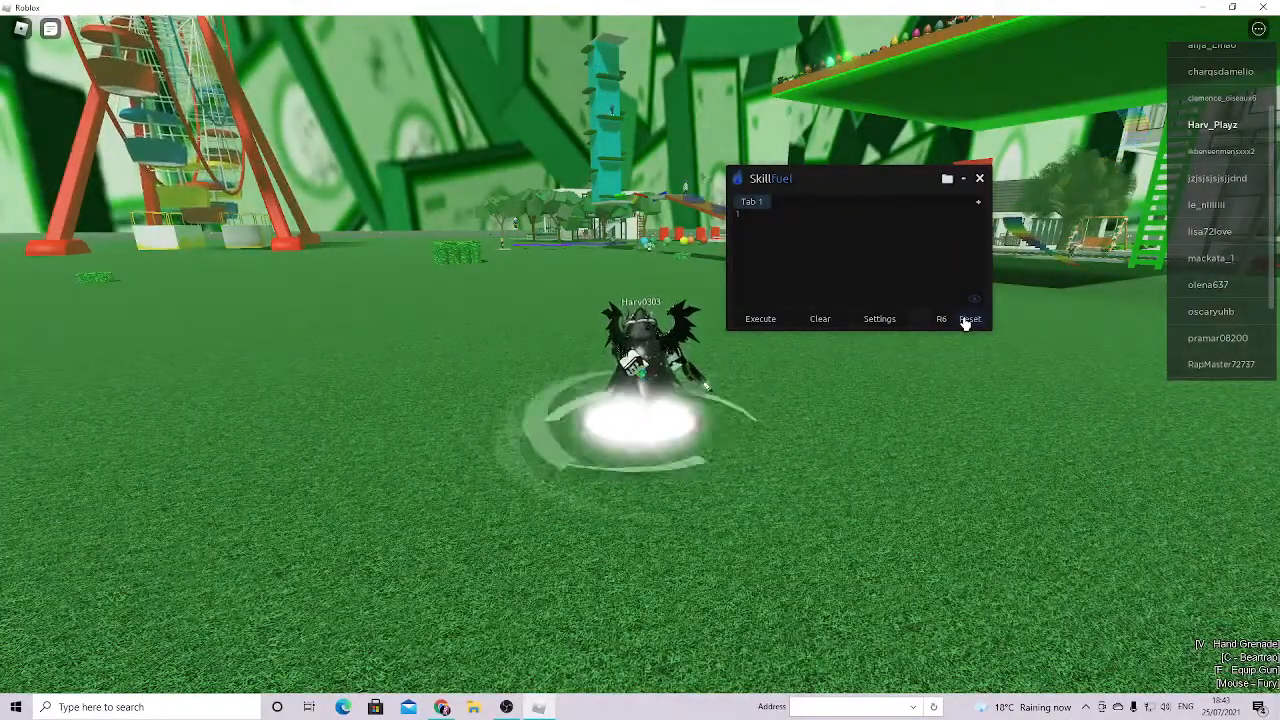
Reset the executor and bring the OBS Studio recording window in front of the game
left_click(880, 318)
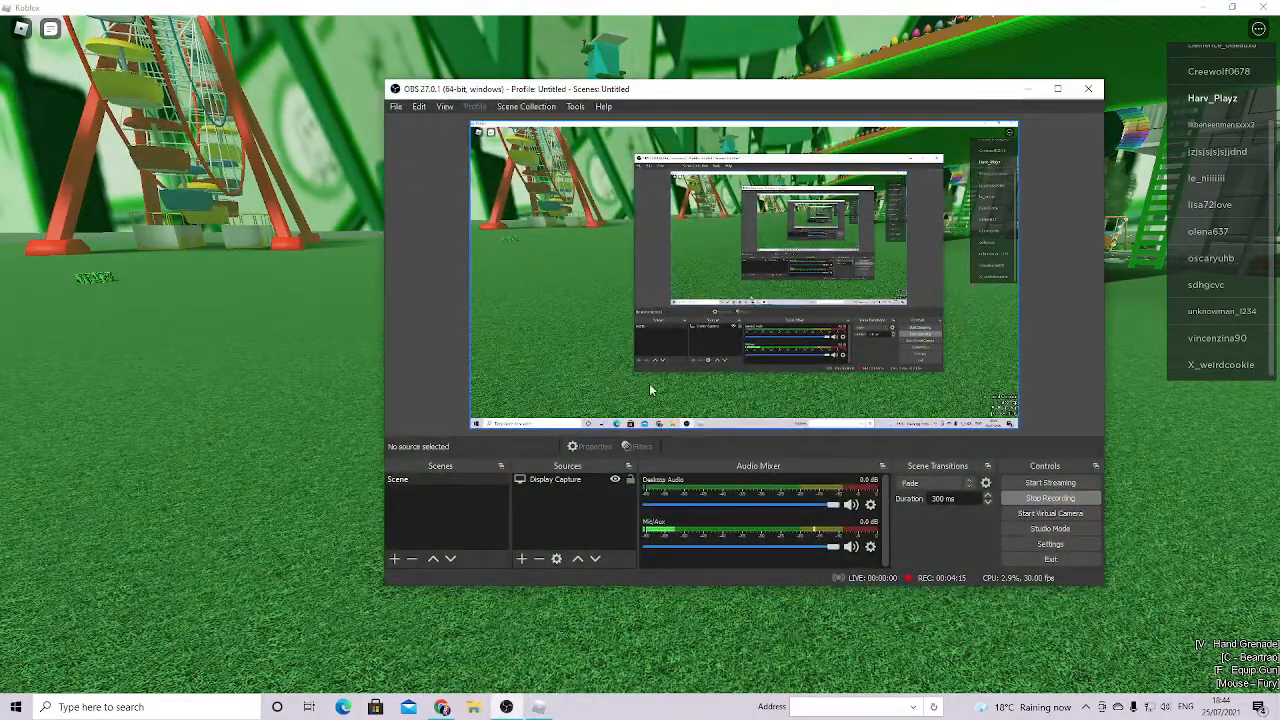
Select the Display Capture source in OBS and bring up its options menu
left_click(554, 480)
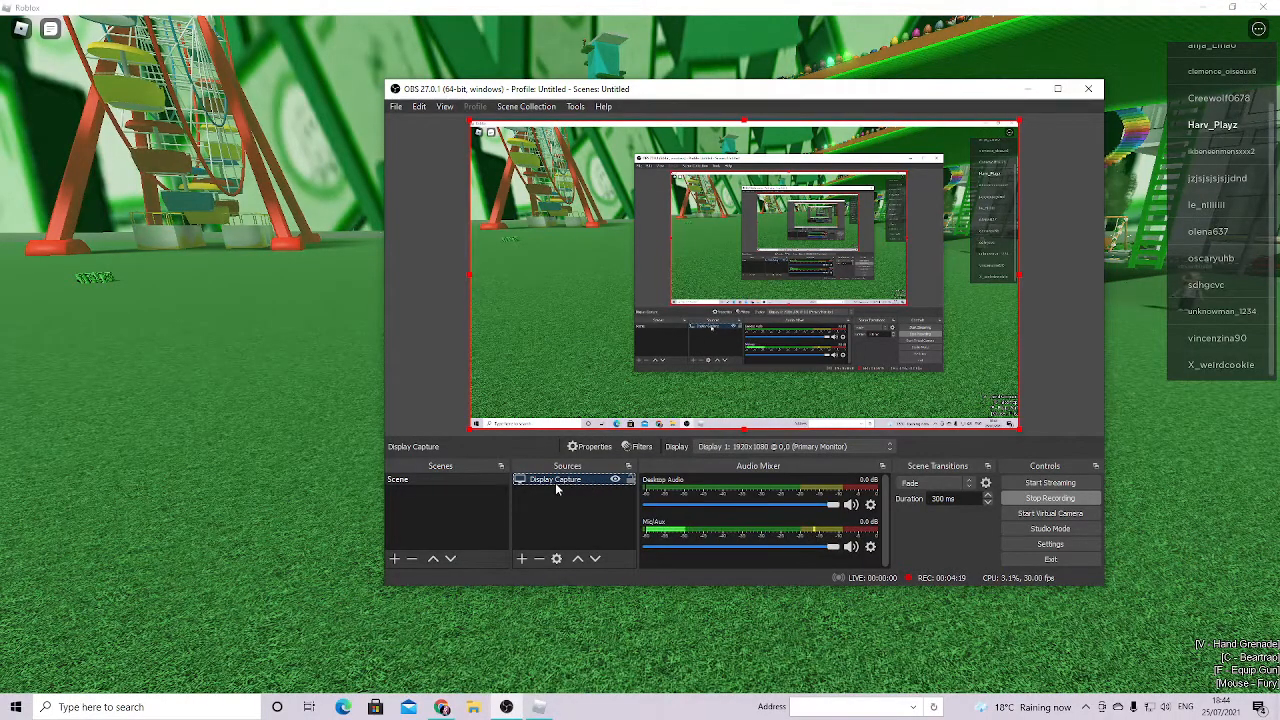
right_click(556, 486)
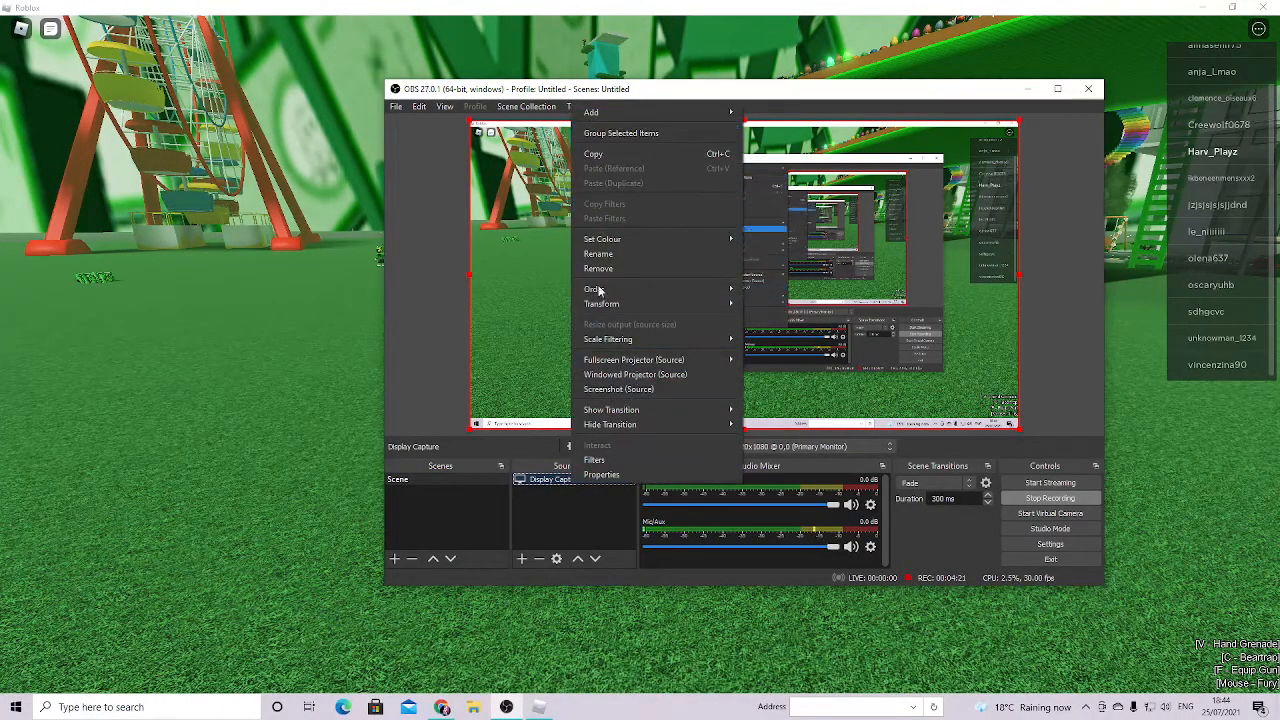
mouse_move(616, 388)
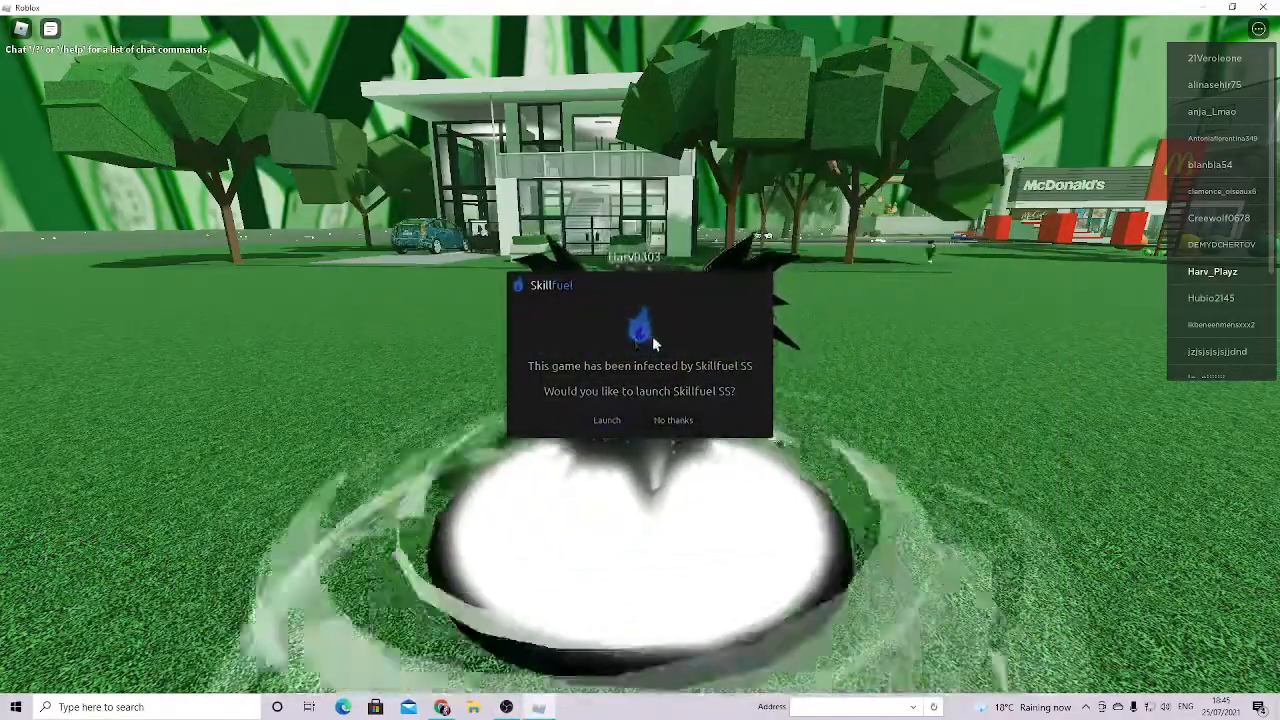
Launch SkillFuel SS again and focus the Tab 1 script editor over the game
left_click(606, 420)
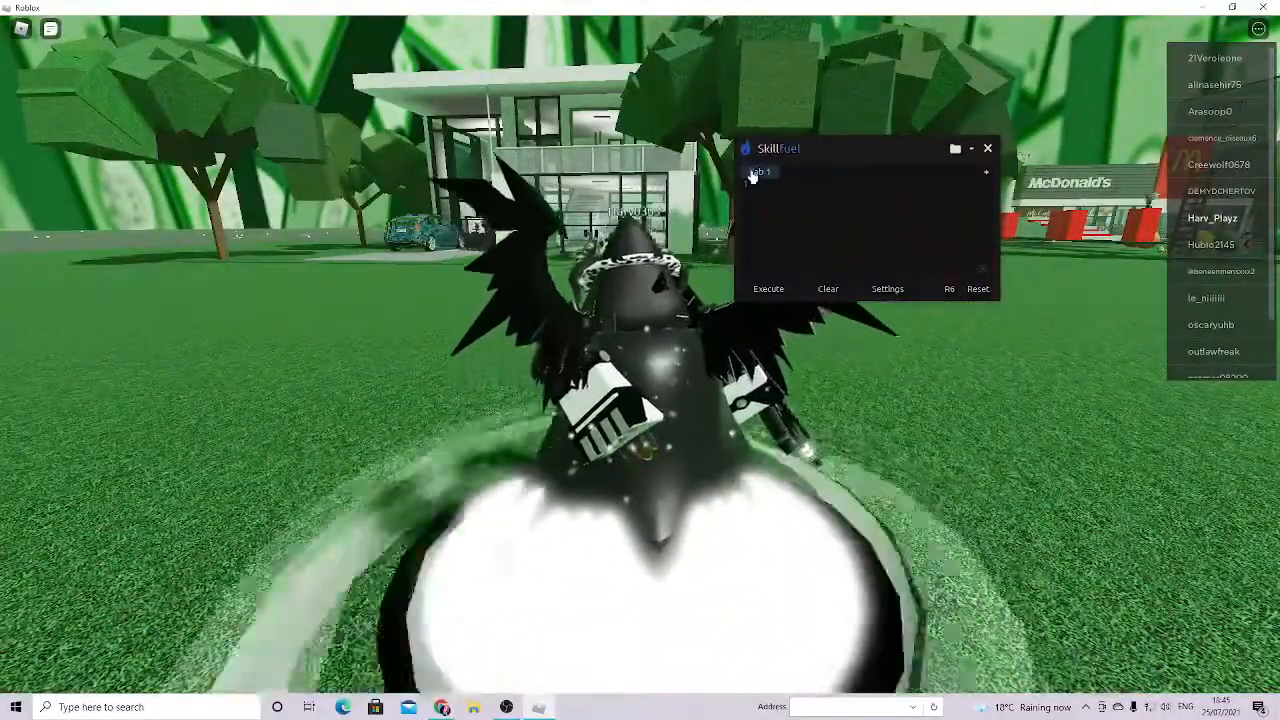
left_click(986, 172)
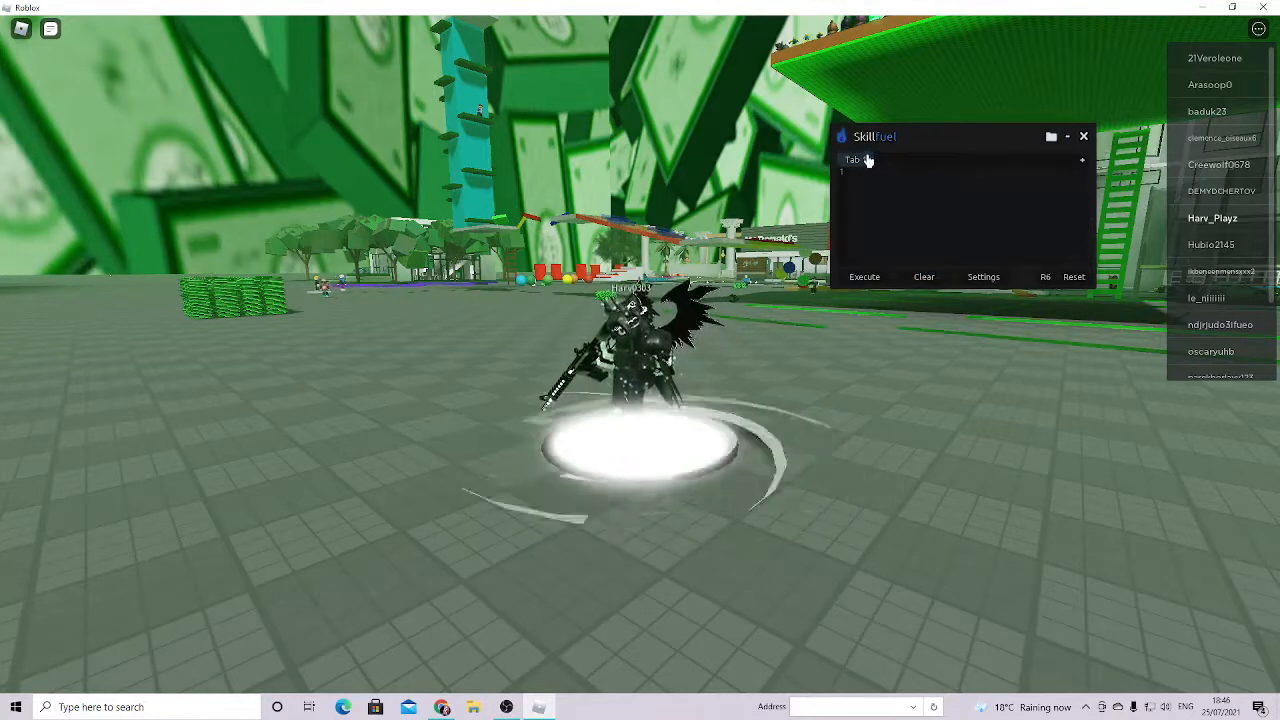
Add Tab 2 to the SkillFuel executor and bring OBS Studio back in front
left_click(1082, 160)
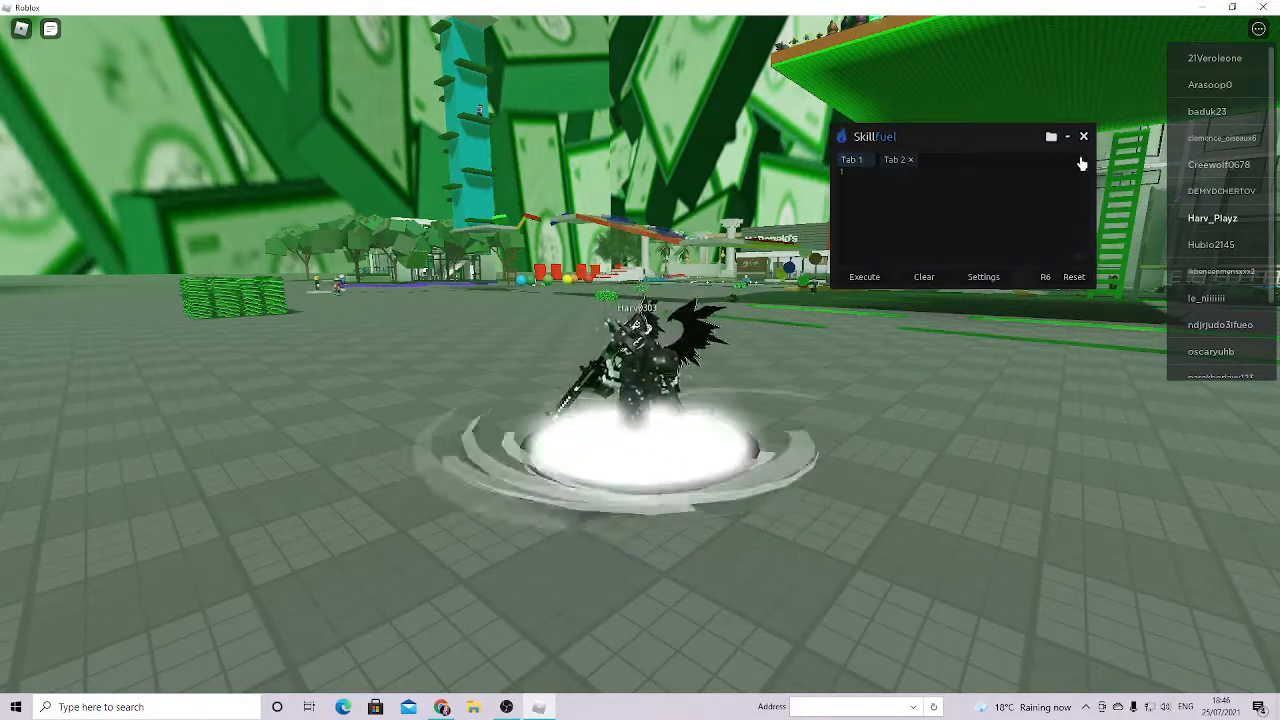
left_click_drag(960, 136, 944, 224)
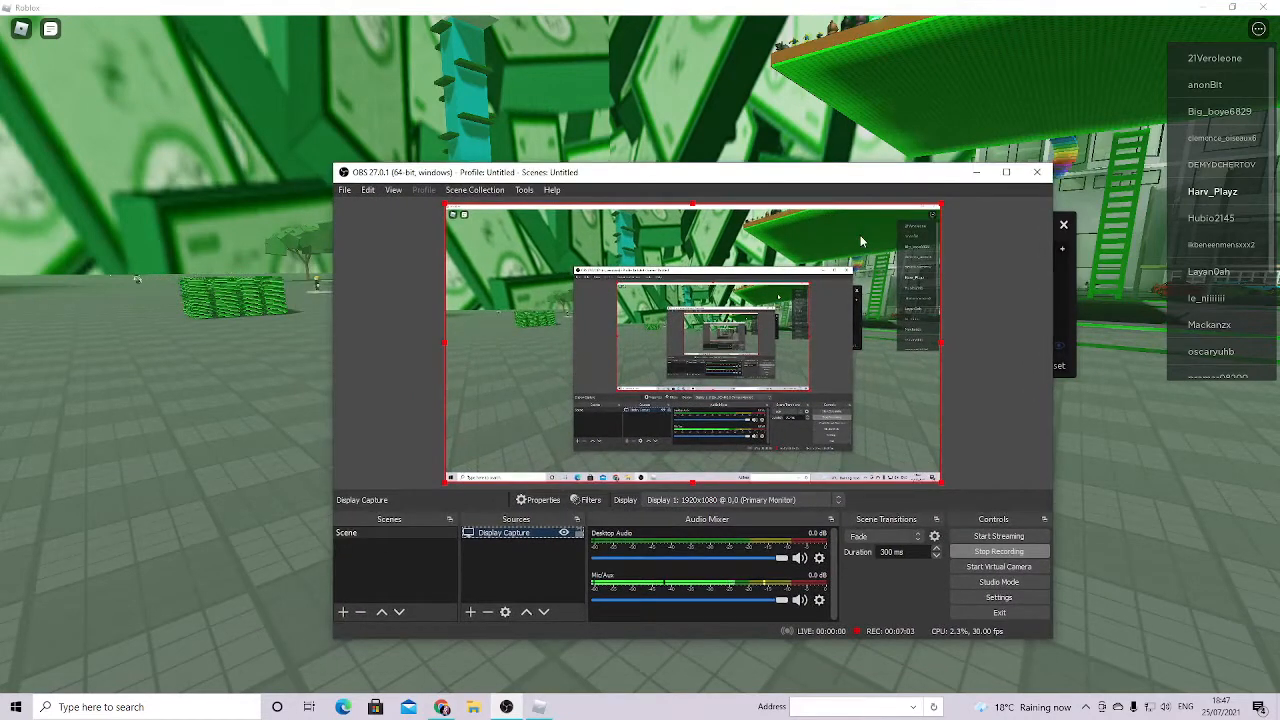
mouse_move(790, 360)
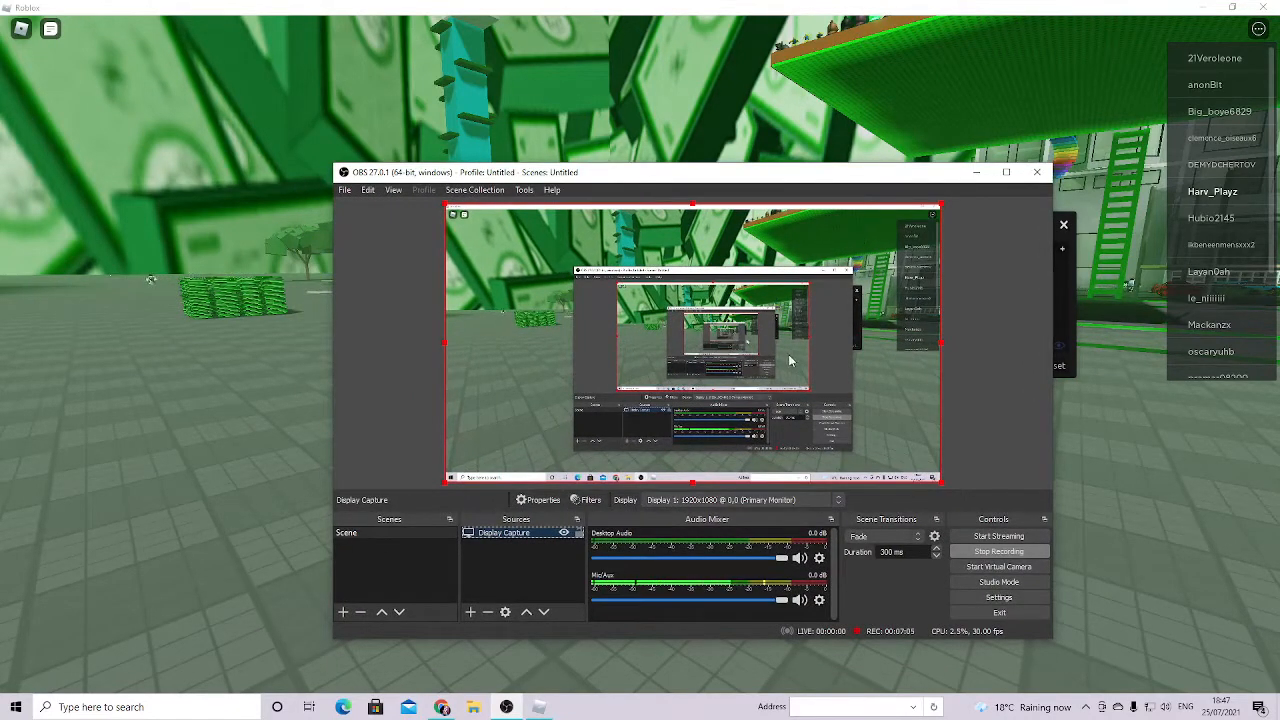